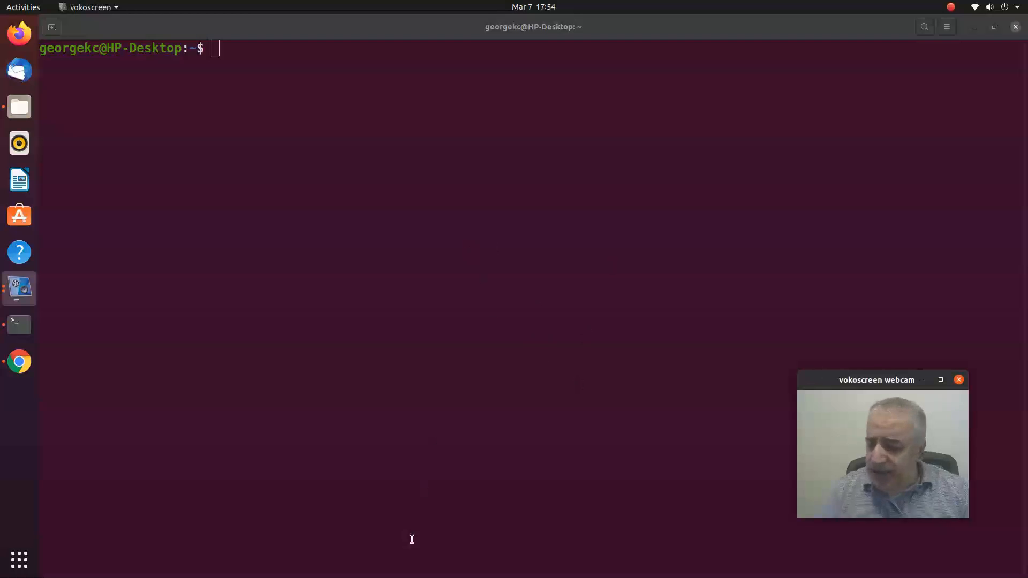
{"action": "mouse_move", "coordinate": [424, 261]}
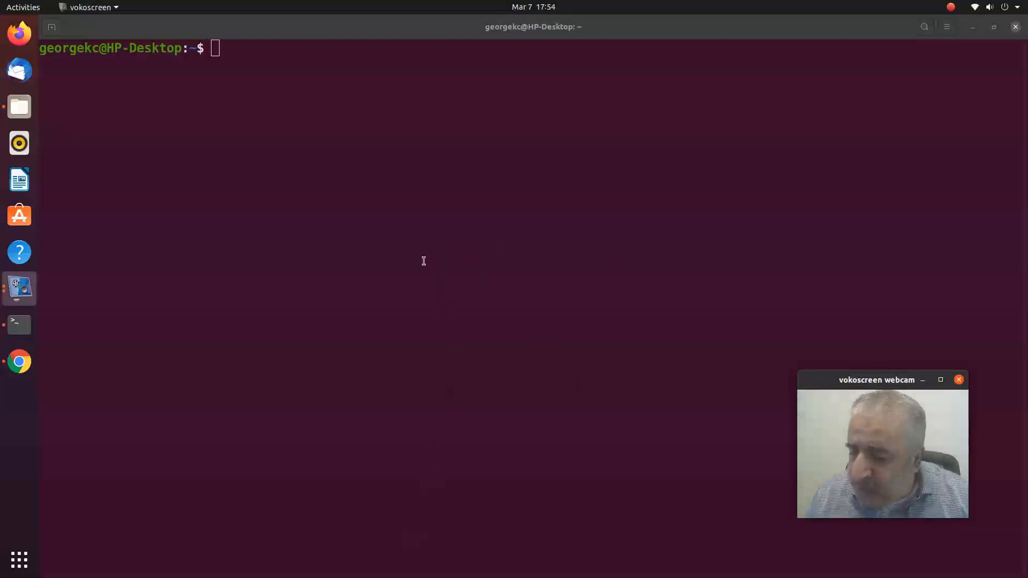
- Run pwd to print the home directory path
{"action": "type", "text": "pwd"}
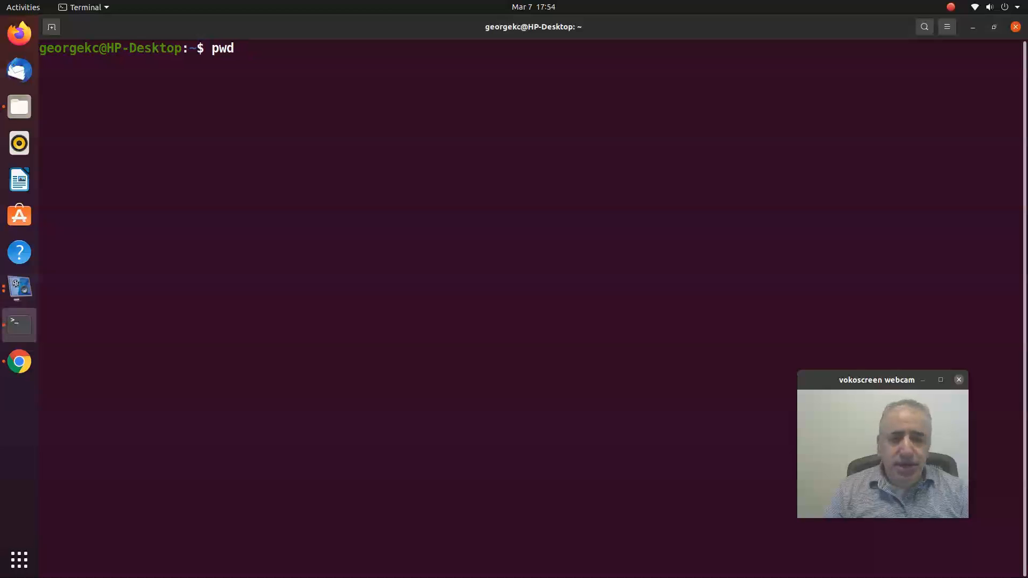
{"action": "key", "text": "Return"}
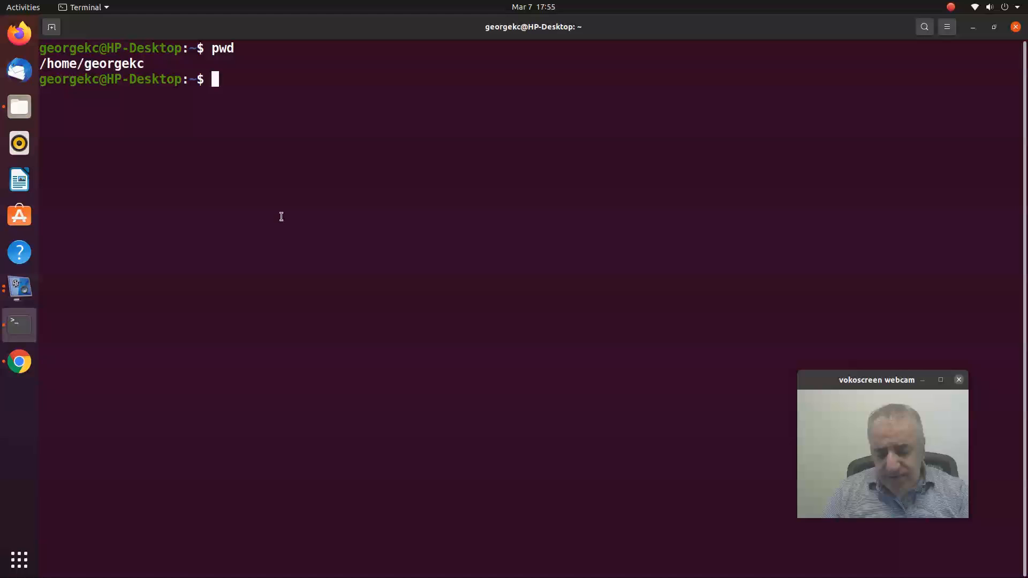
- Run ls to list the home folder's Desktop, Documents, Downloads, Music and Videos
{"action": "type", "text": "ls"}
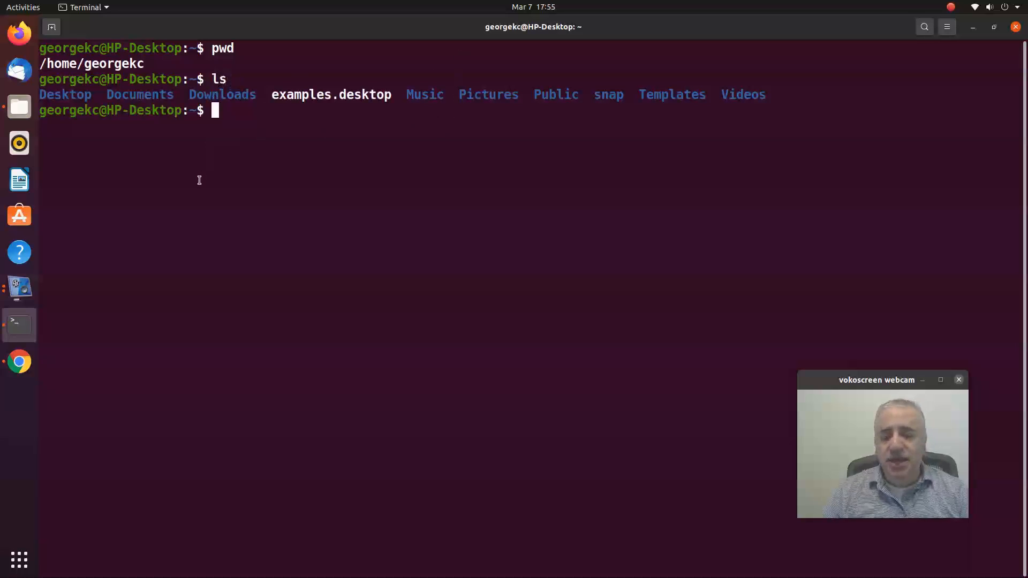
- Open the ls manual page, scroll down, then suspend it as a stopped job
{"action": "type", "text": "man"}
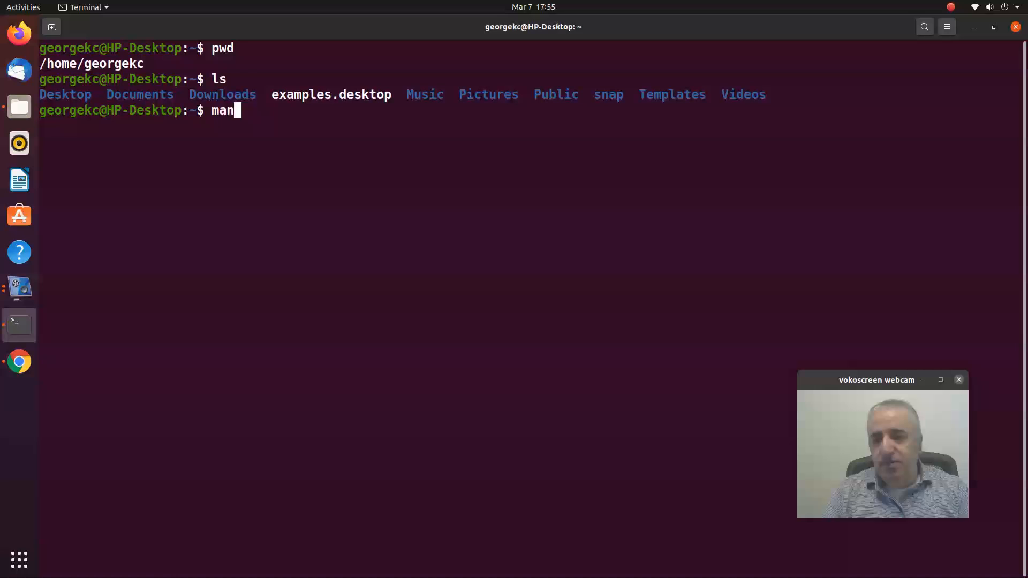
{"action": "type", "text": "ls"}
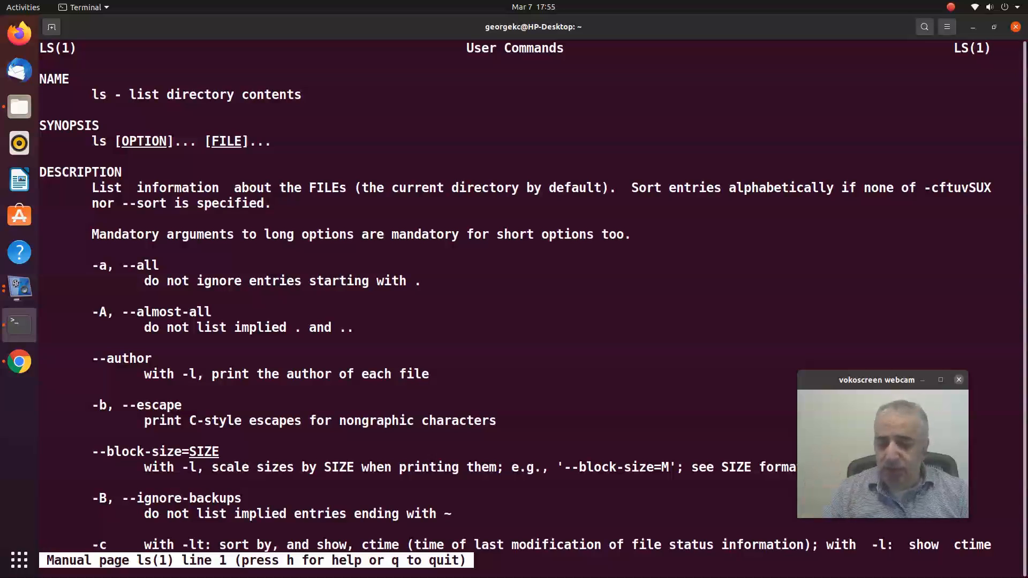
{"action": "scroll", "scroll_direction": "down", "scroll_amount": 3}
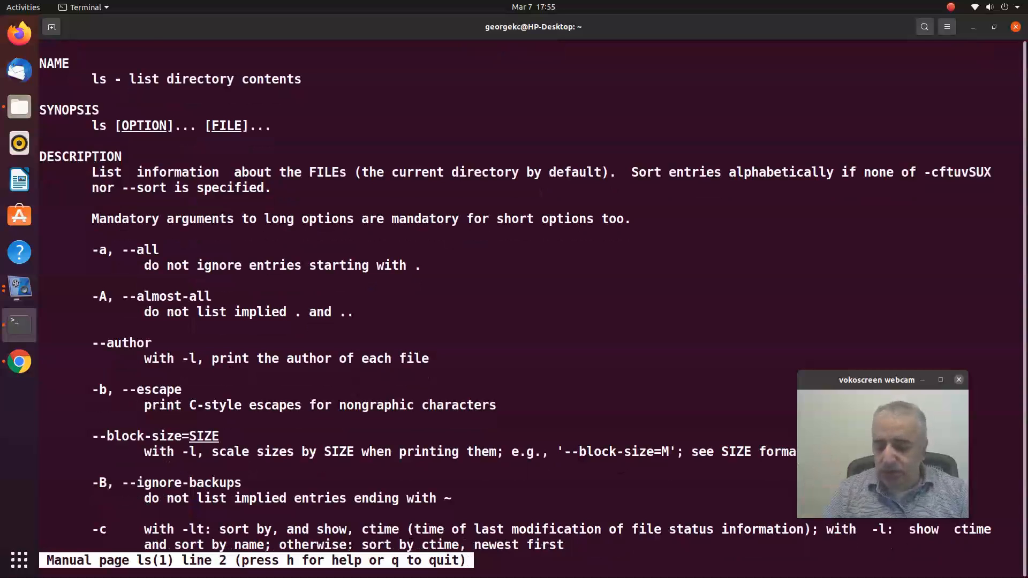
{"action": "key", "text": "ctrl+z"}
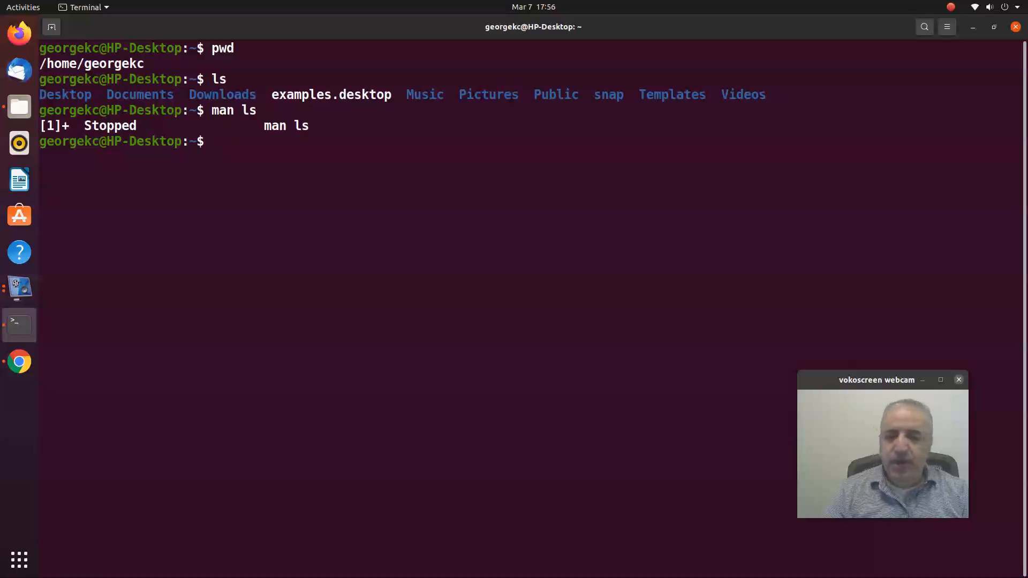
- Clear the terminal screen, then begin changing to the root directory with cd
{"action": "type", "text": "cl"}
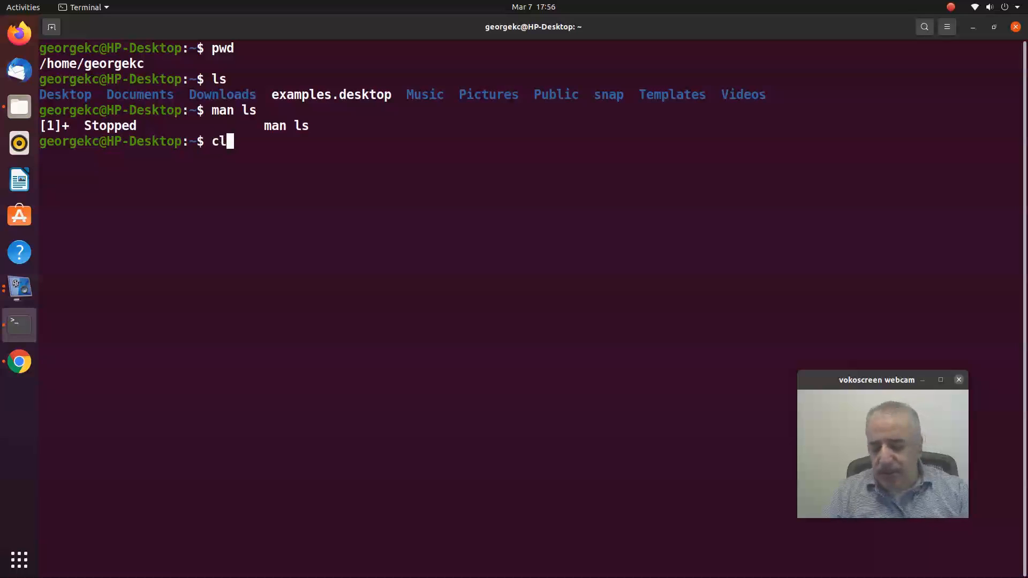
{"action": "key", "text": "Return"}
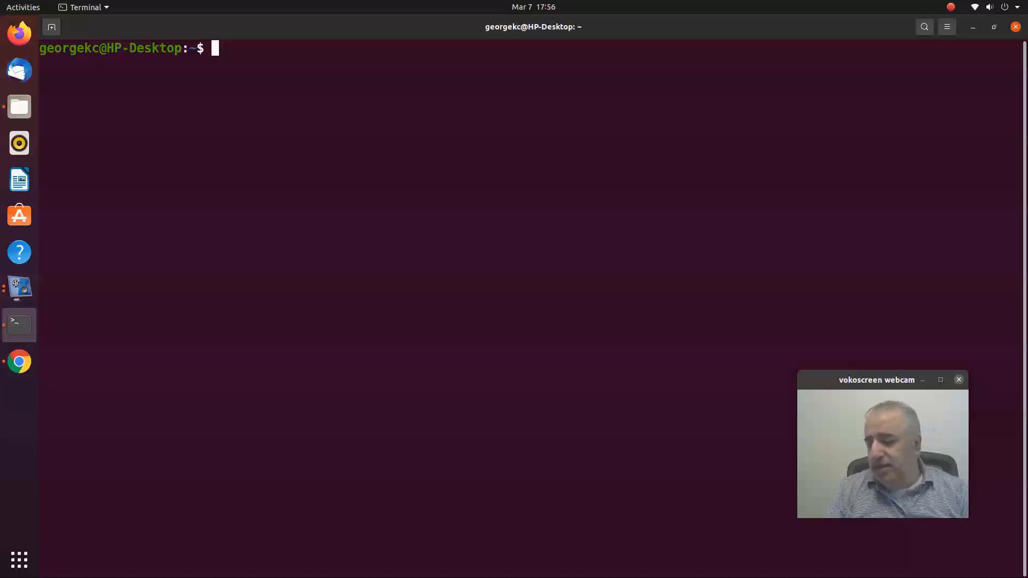
{"action": "type", "text": "cd /"}
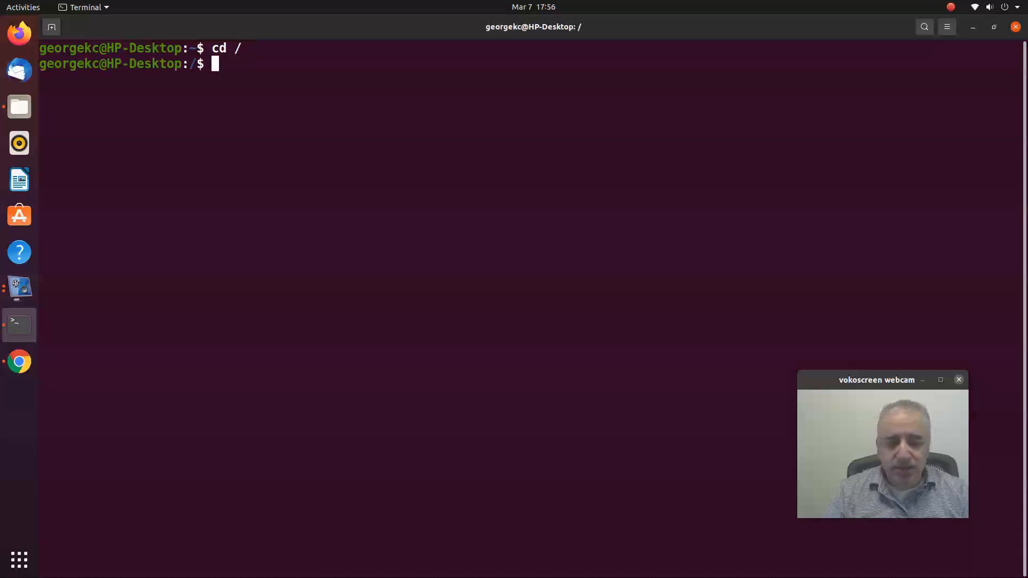
- Confirm / with pwd, clear the screen again, and print the current date
{"action": "type", "text": "pwd"}
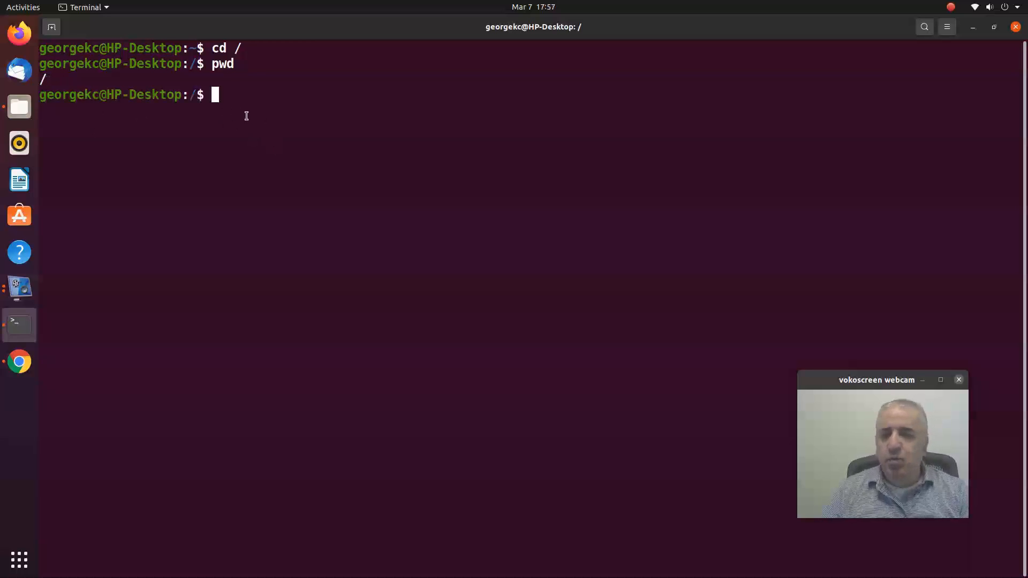
{"action": "type", "text": "c"}
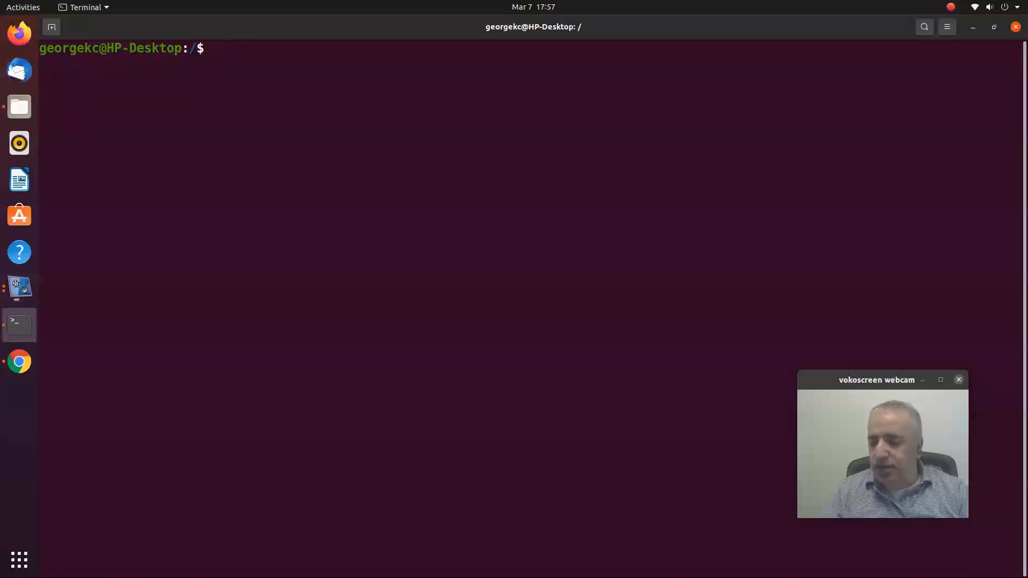
{"action": "type", "text": "date"}
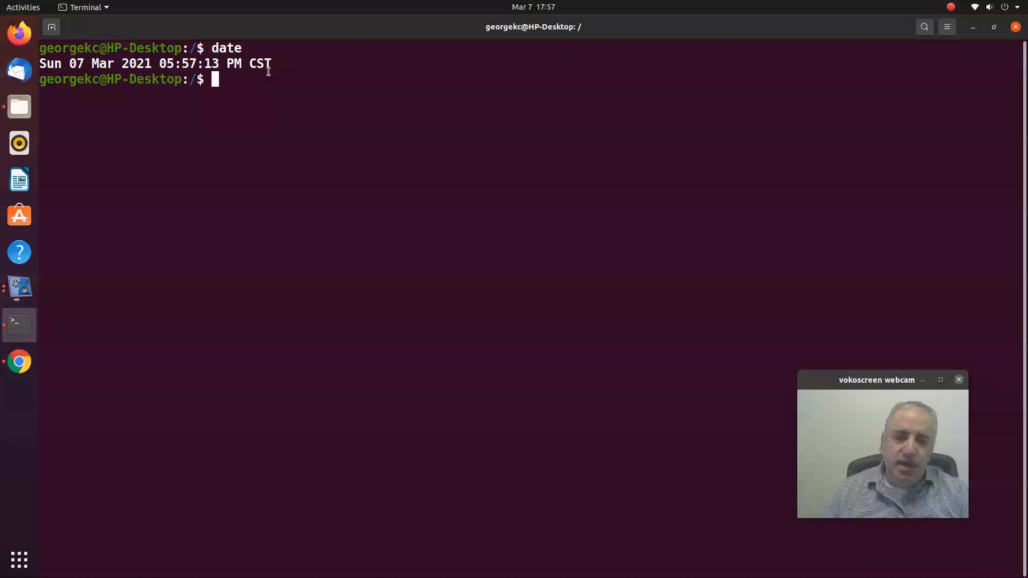
{"action": "mouse_move", "coordinate": [204, 134]}
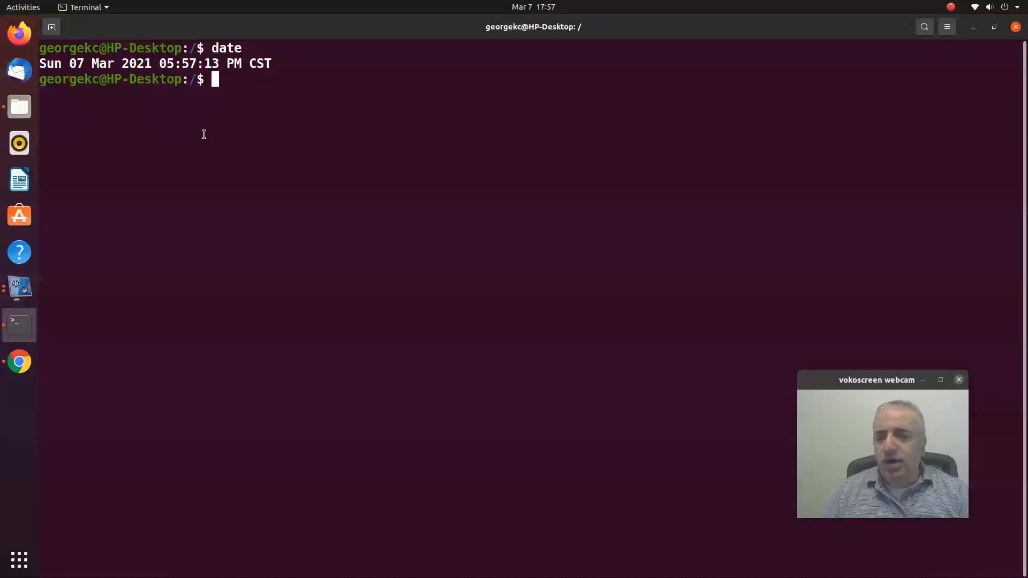
{"action": "mouse_move", "coordinate": [218, 140]}
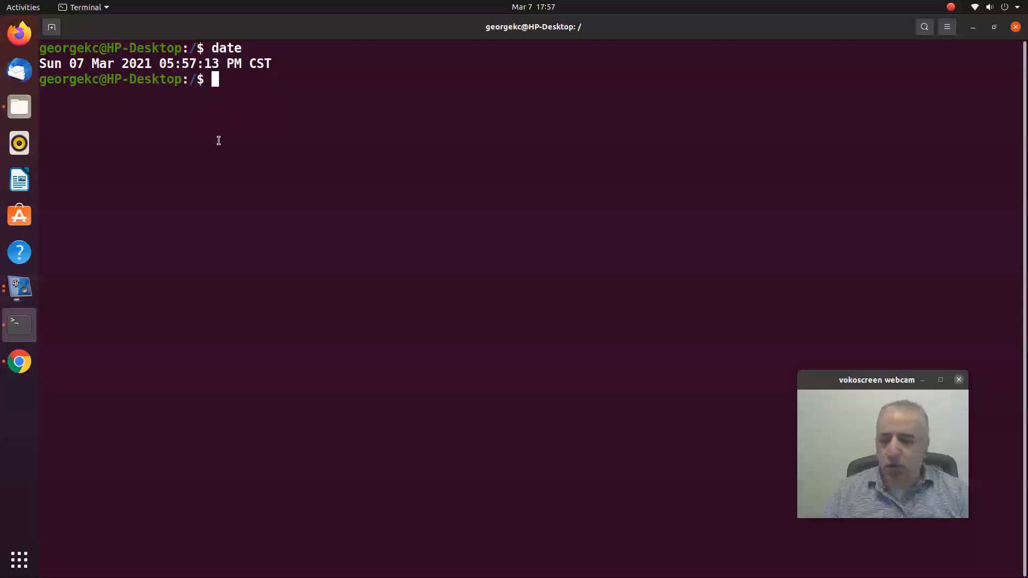
{"action": "mouse_move", "coordinate": [221, 142]}
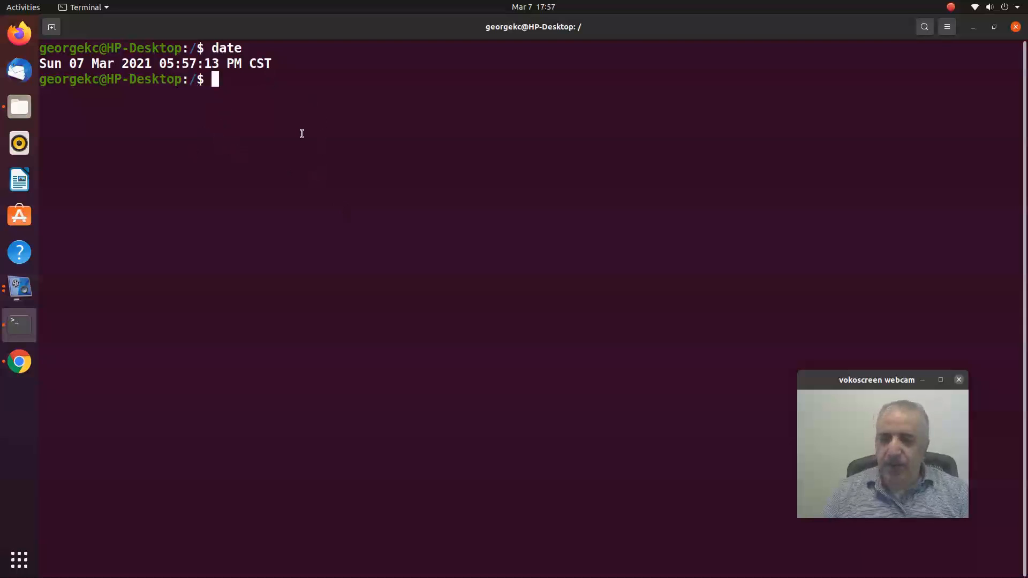
{"action": "mouse_move", "coordinate": [272, 108]}
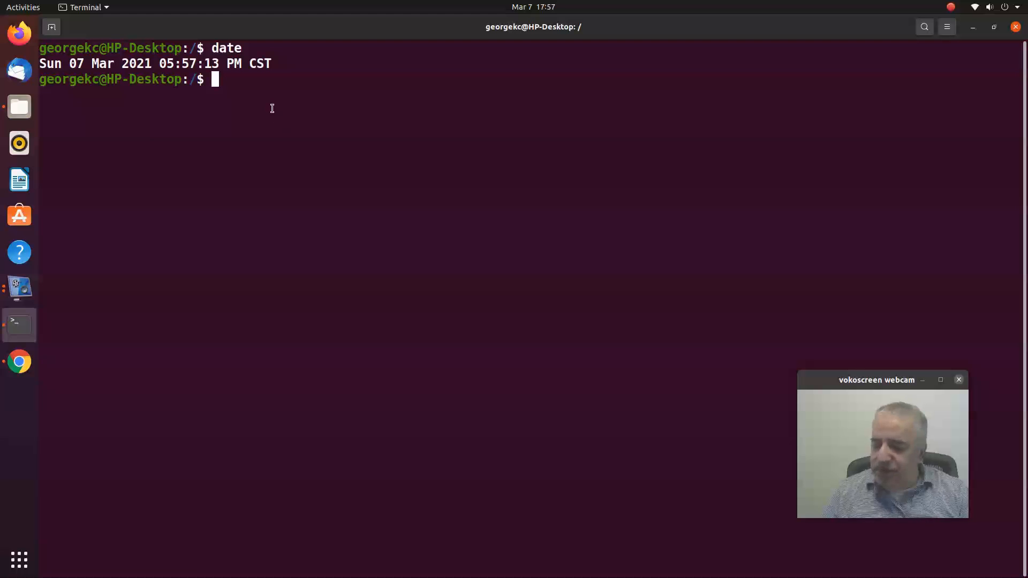
{"action": "mouse_move", "coordinate": [308, 138]}
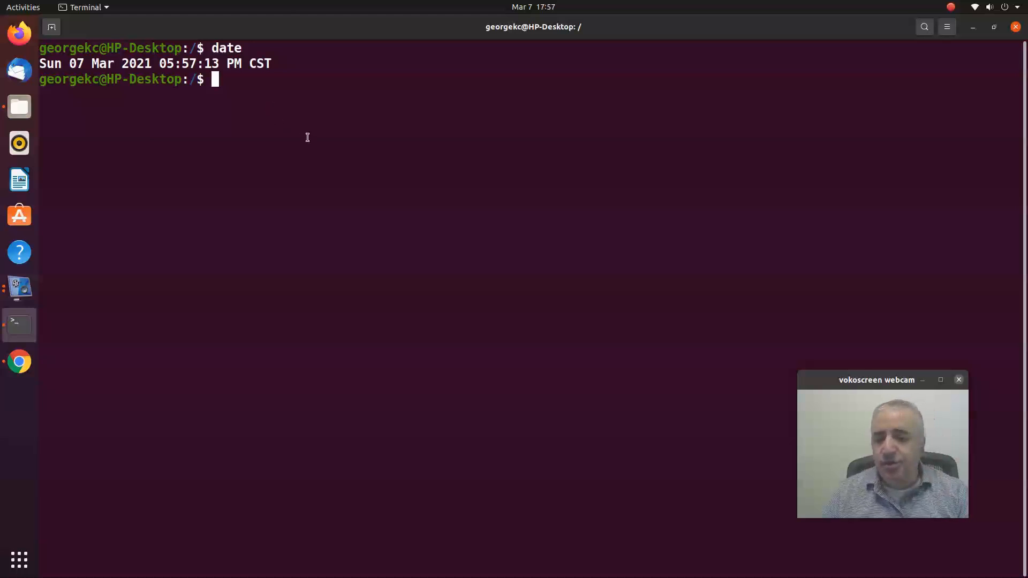
{"action": "mouse_move", "coordinate": [410, 300]}
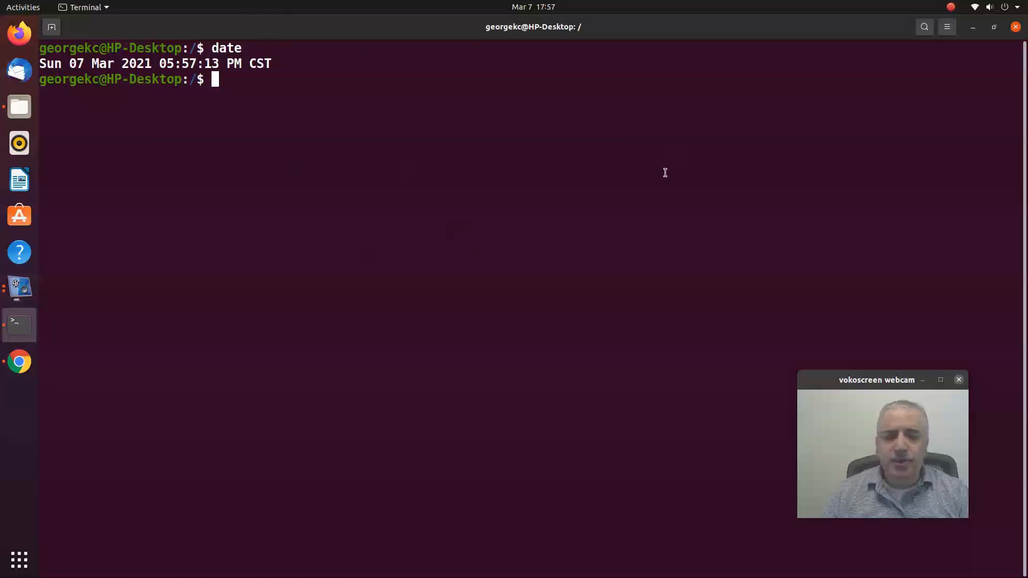
{"action": "mouse_move", "coordinate": [598, 131]}
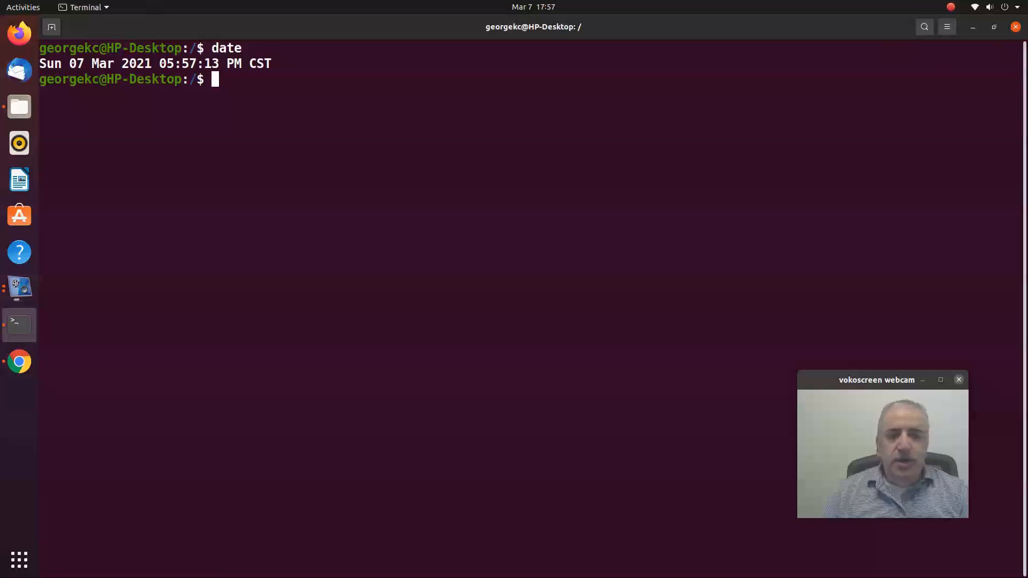
{"action": "mouse_move", "coordinate": [707, 116]}
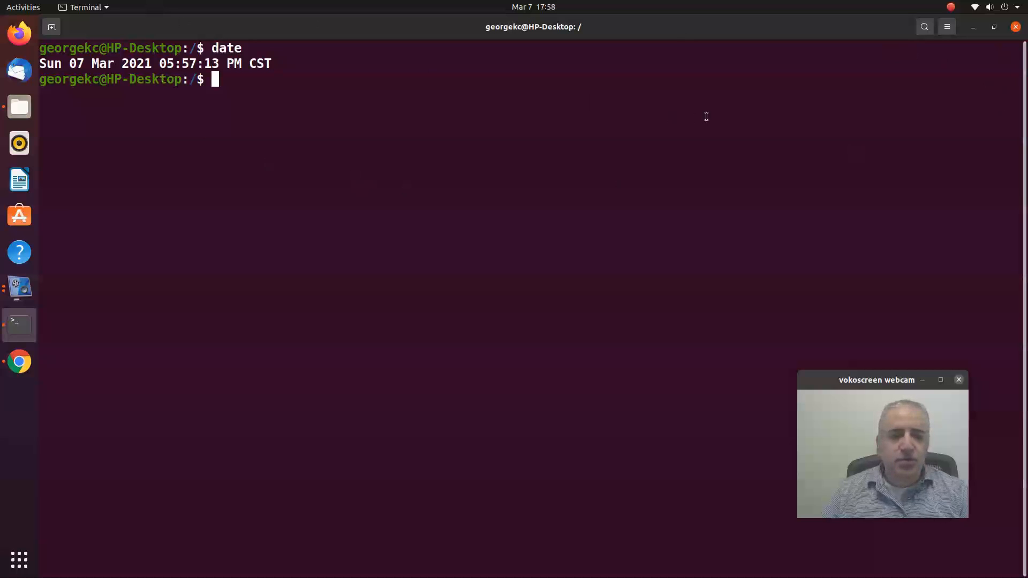